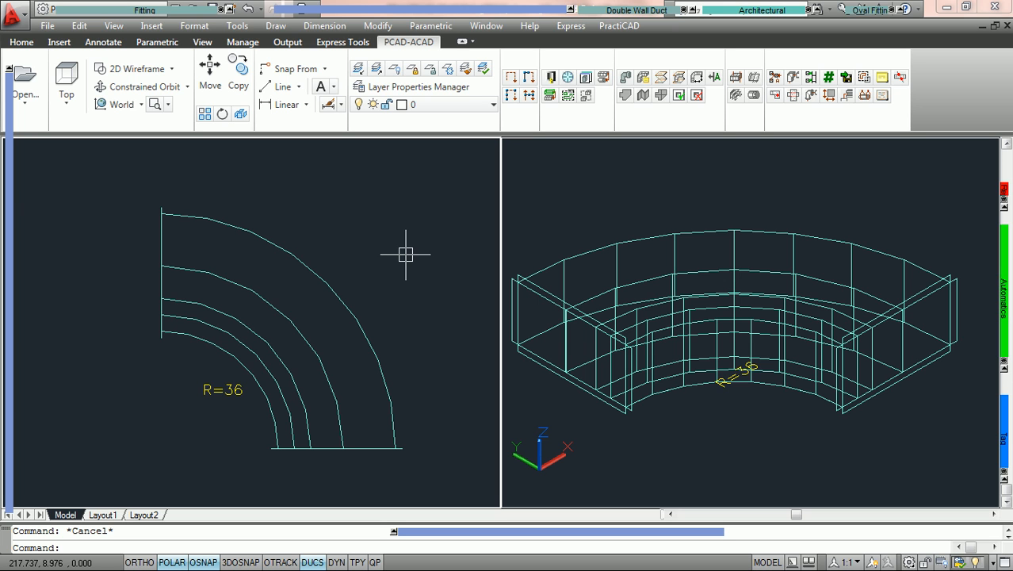
pyautogui.moveTo(736, 94)
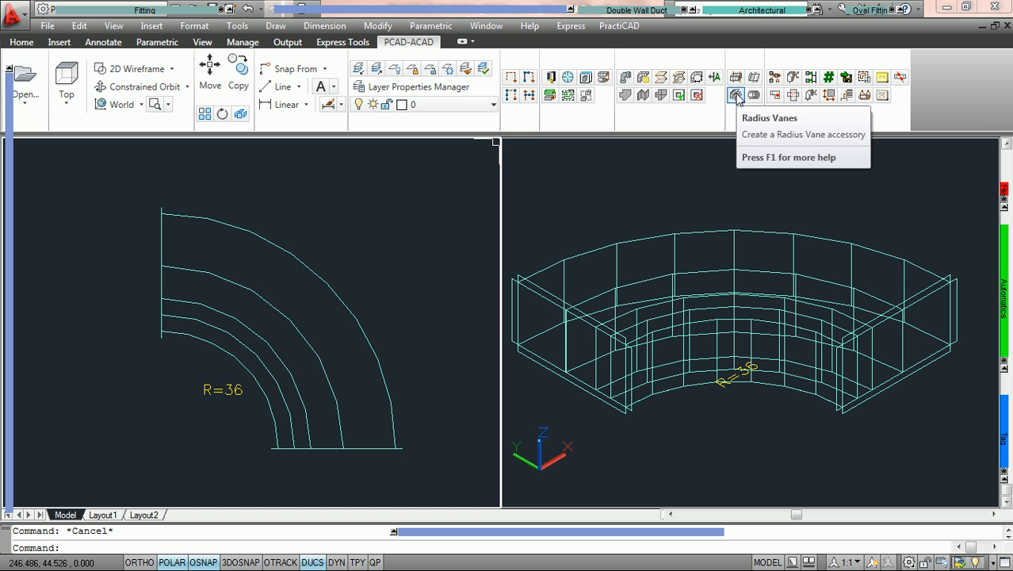
# - Trial-edit a vane track radius and raise the count to 4 in Radius Vanes, then cancel
pyautogui.click(736, 95)
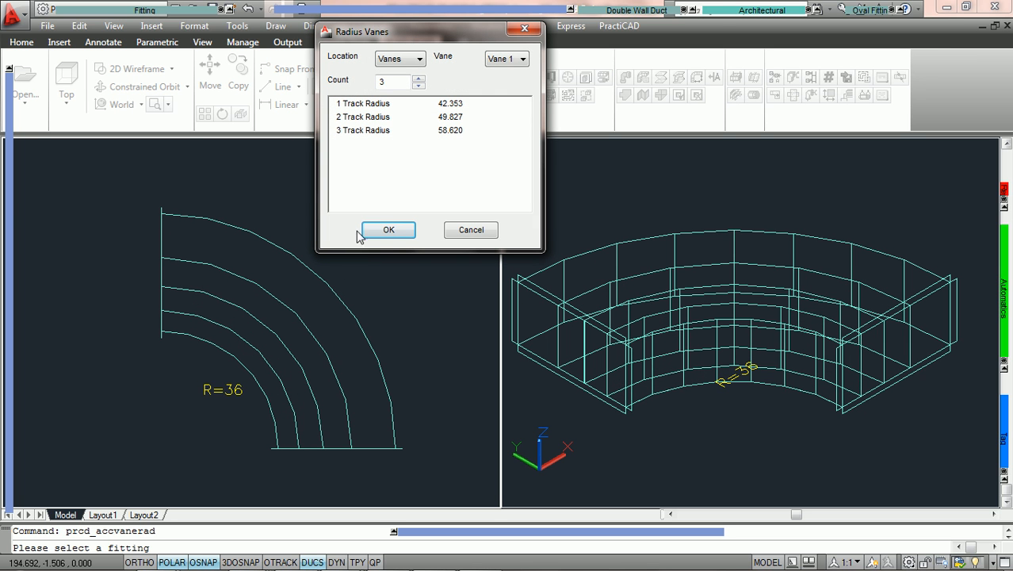
pyautogui.moveTo(467, 107)
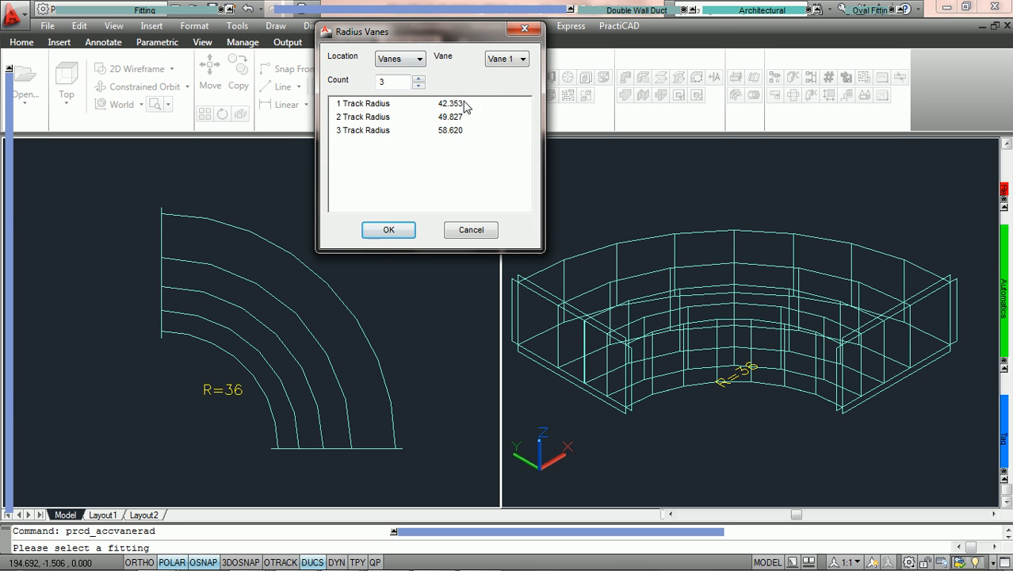
pyautogui.doubleClick(449, 103)
pyautogui.write('65')
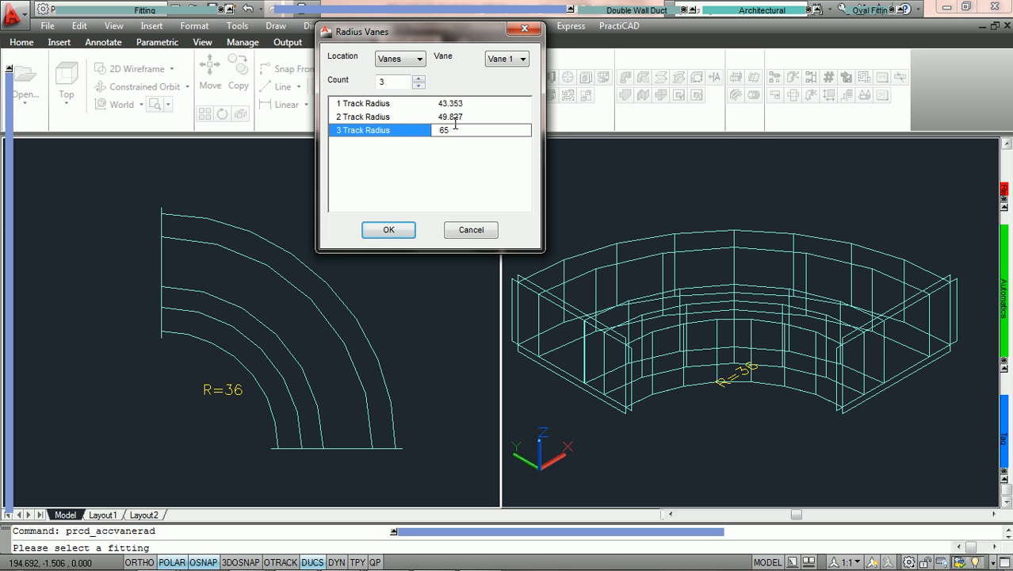
pyautogui.click(419, 78)
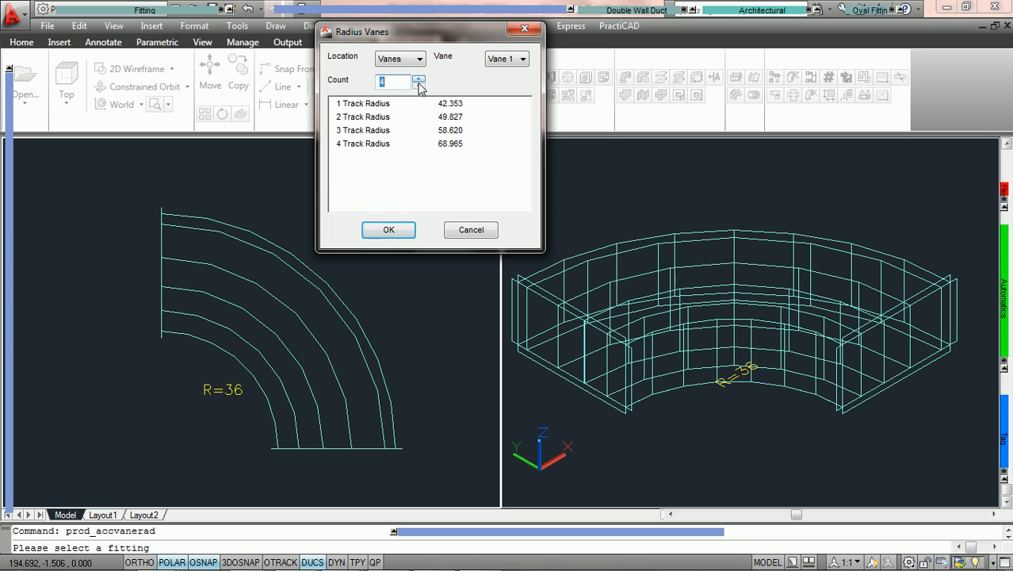
pyautogui.click(419, 84)
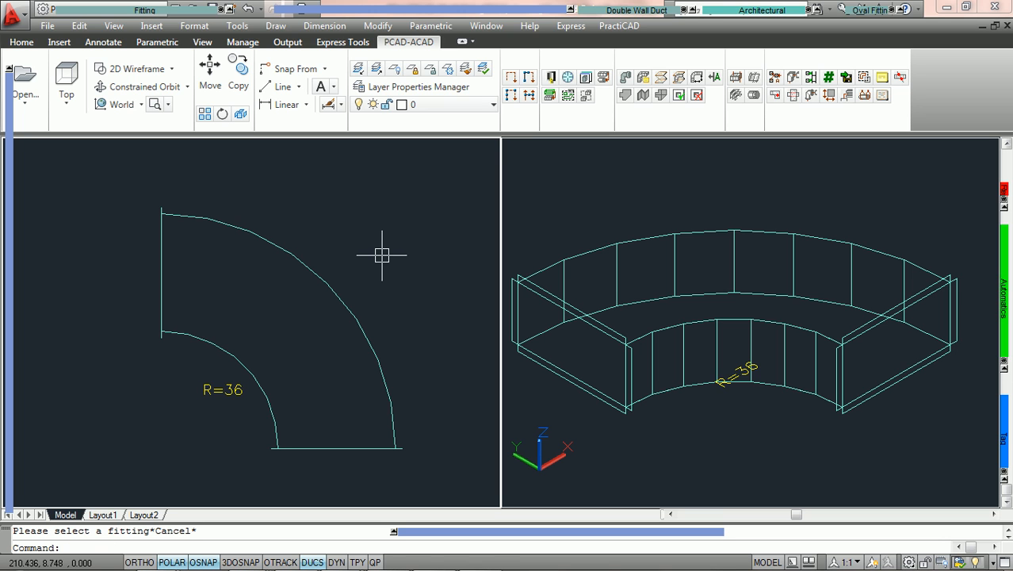
pyautogui.moveTo(391, 245)
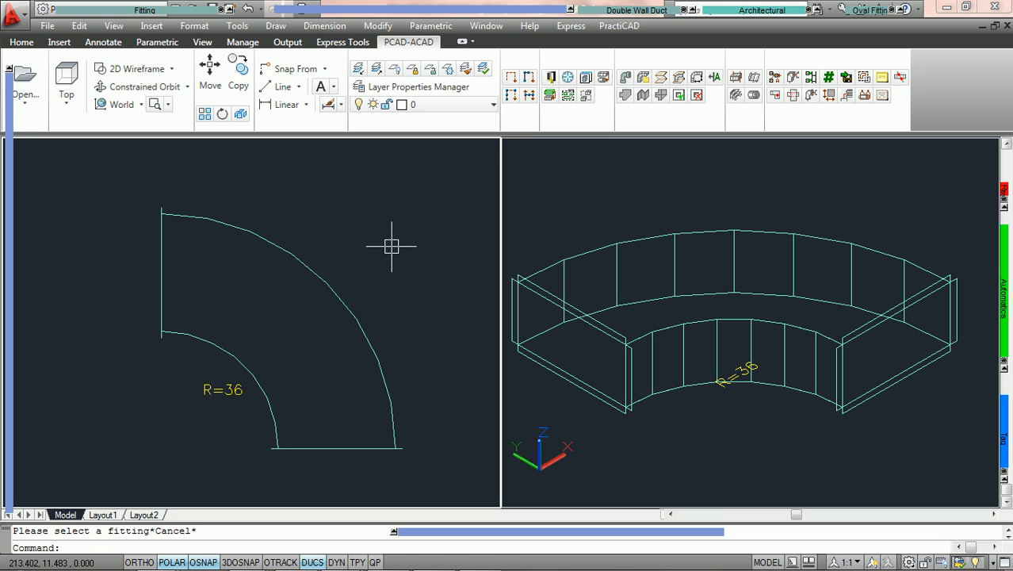
# - Select the radius elbow and scroll its properties down to the Technology Vanes entry
pyautogui.click(322, 280)
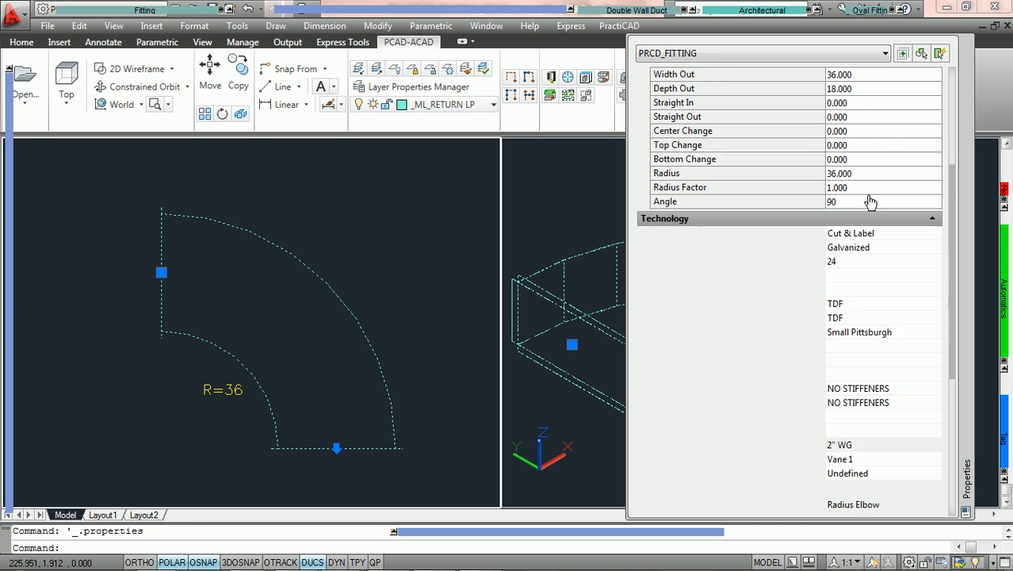
pyautogui.scroll(-3)
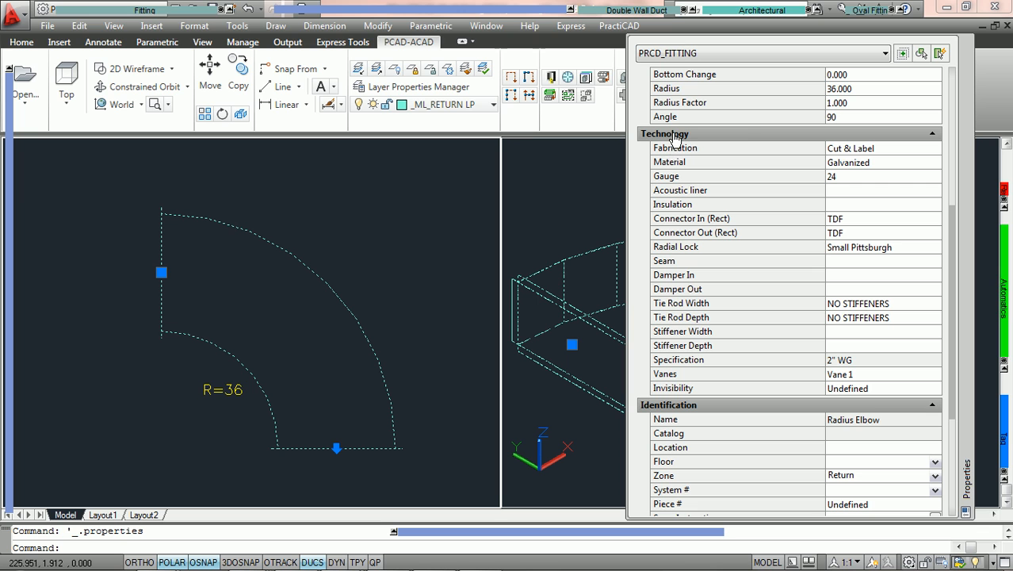
pyautogui.moveTo(719, 387)
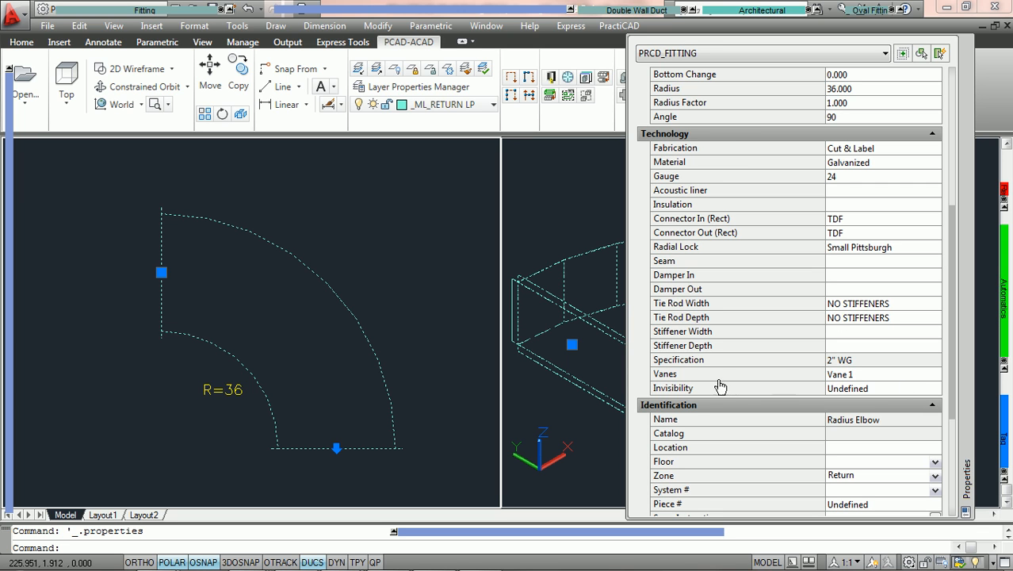
pyautogui.moveTo(900, 379)
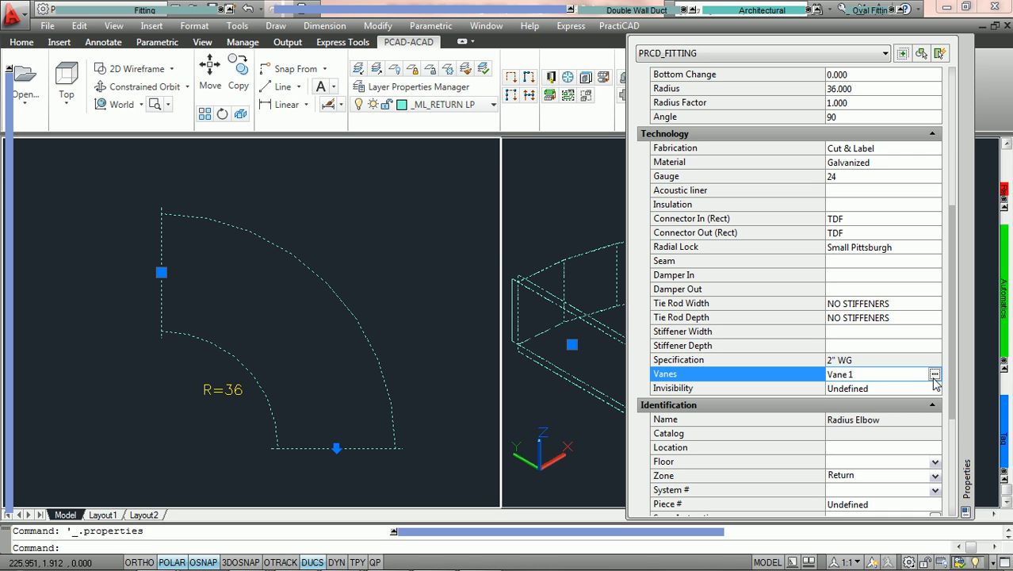
# - Give the elbow 3 vane tracks, changing the first two track radii to 41 and 46
pyautogui.click(934, 373)
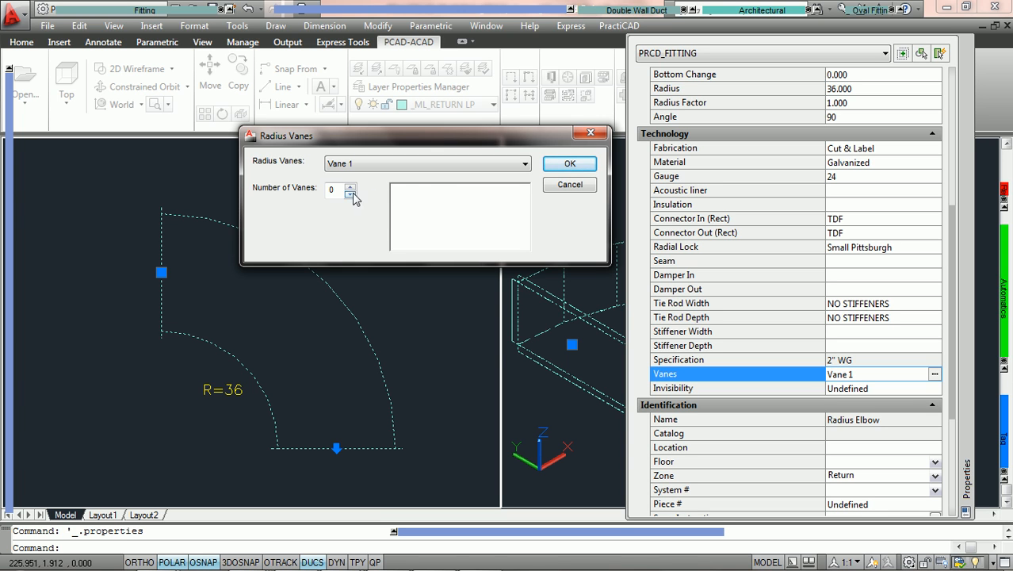
pyautogui.click(350, 188)
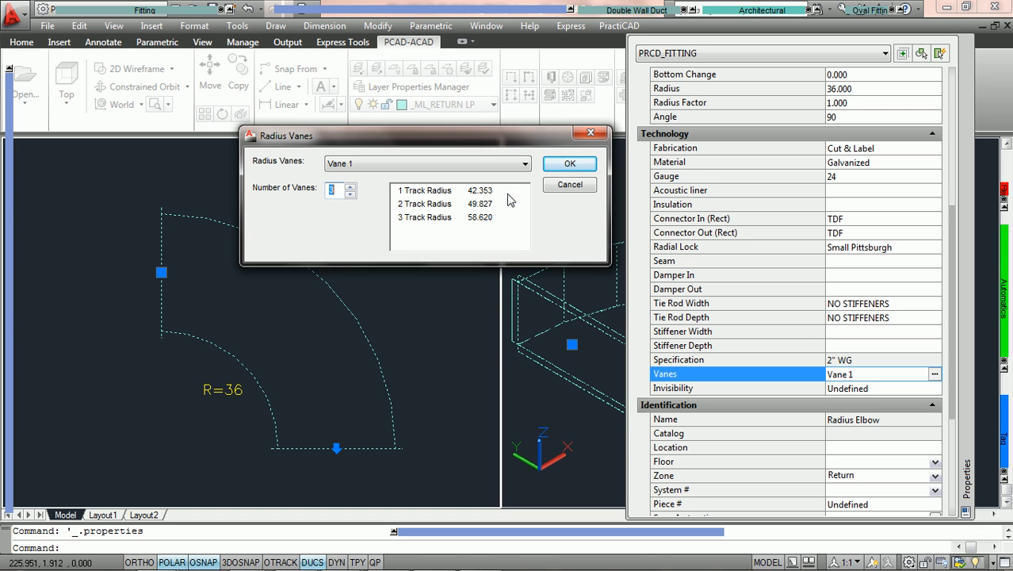
pyautogui.click(424, 191)
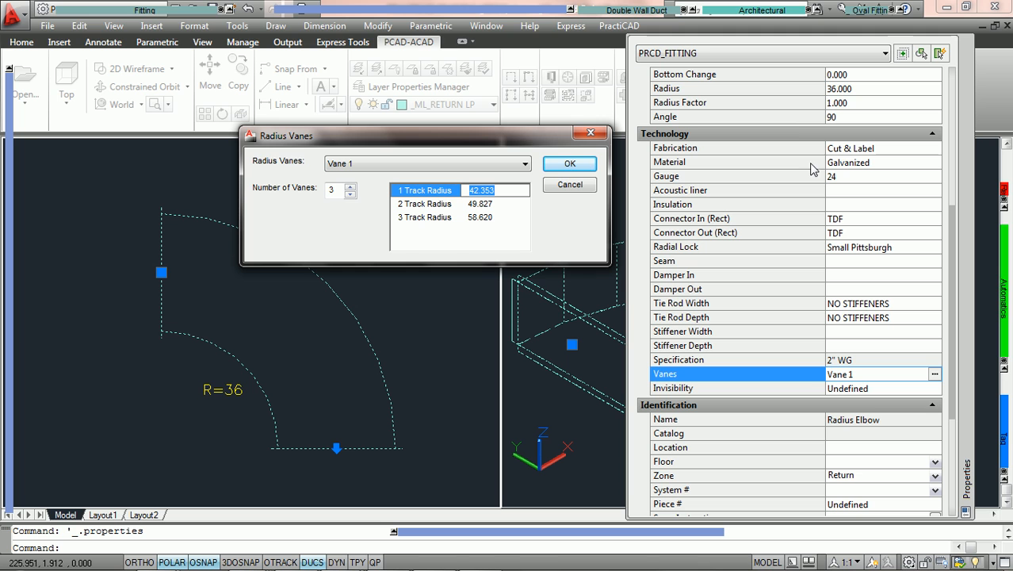
pyautogui.moveTo(753, 130)
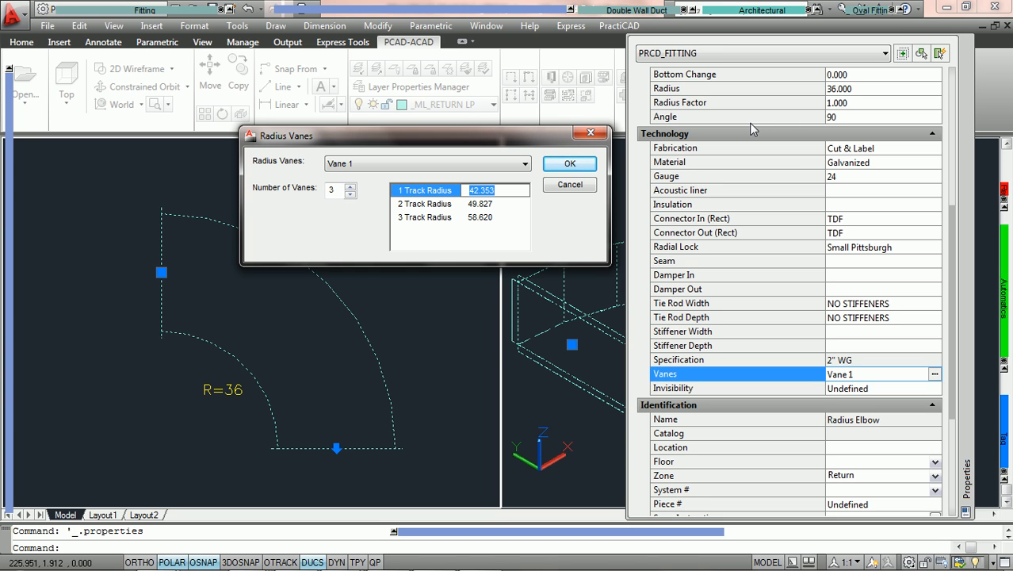
pyautogui.moveTo(605, 173)
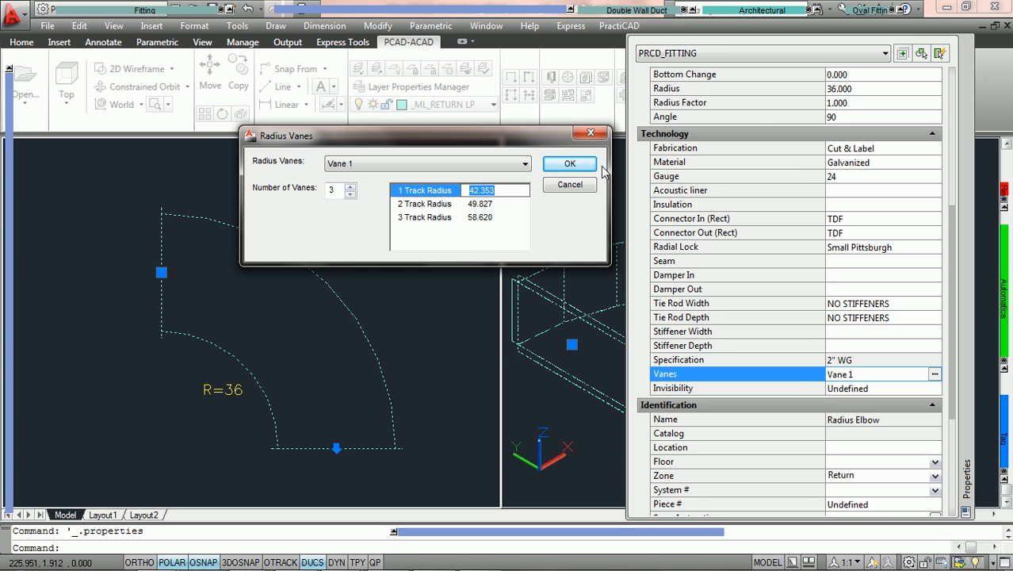
pyautogui.write('41.000')
pyautogui.click(496, 204)
pyautogui.write('46.000')
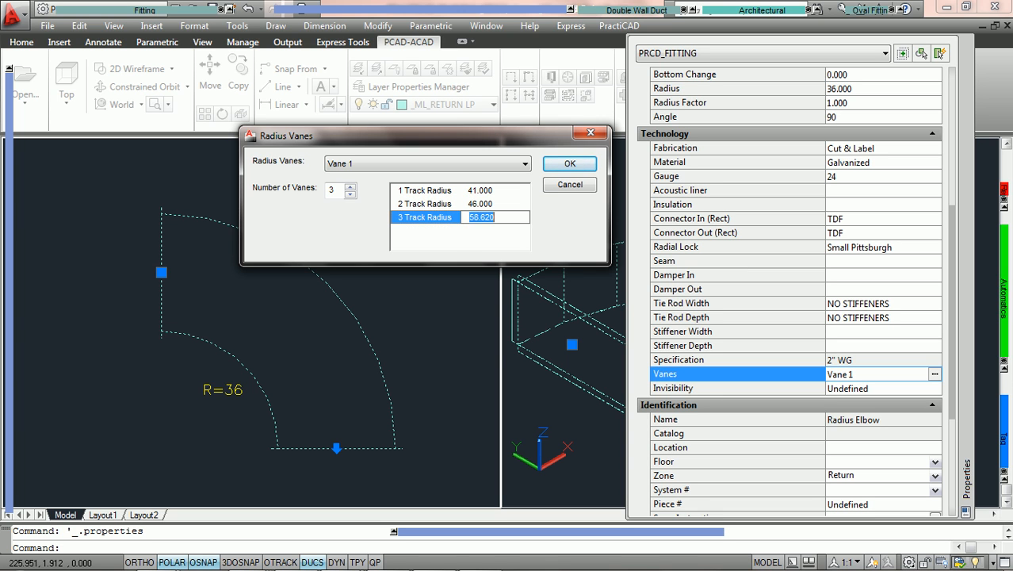
pyautogui.write('56')
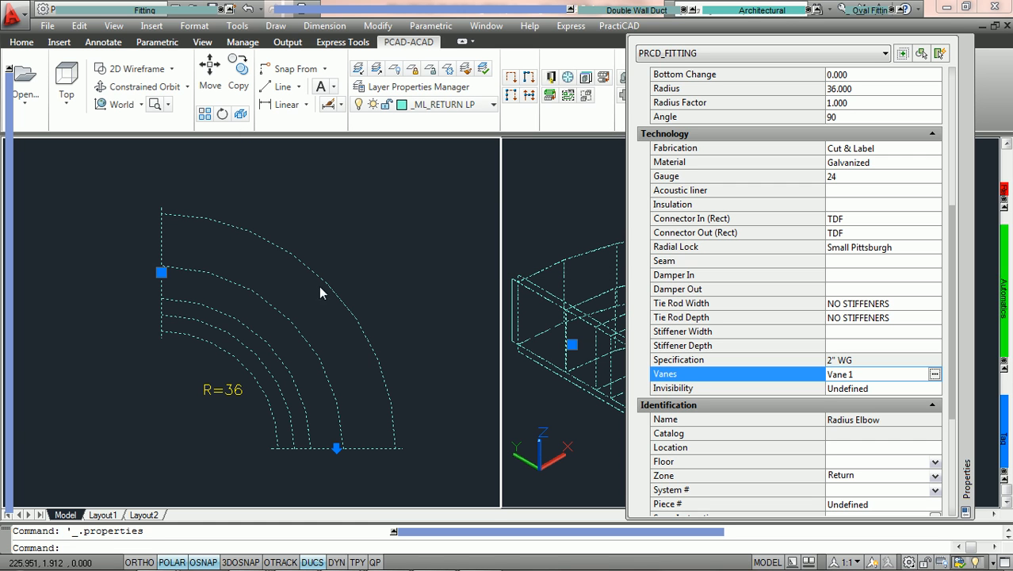
pyautogui.moveTo(419, 289)
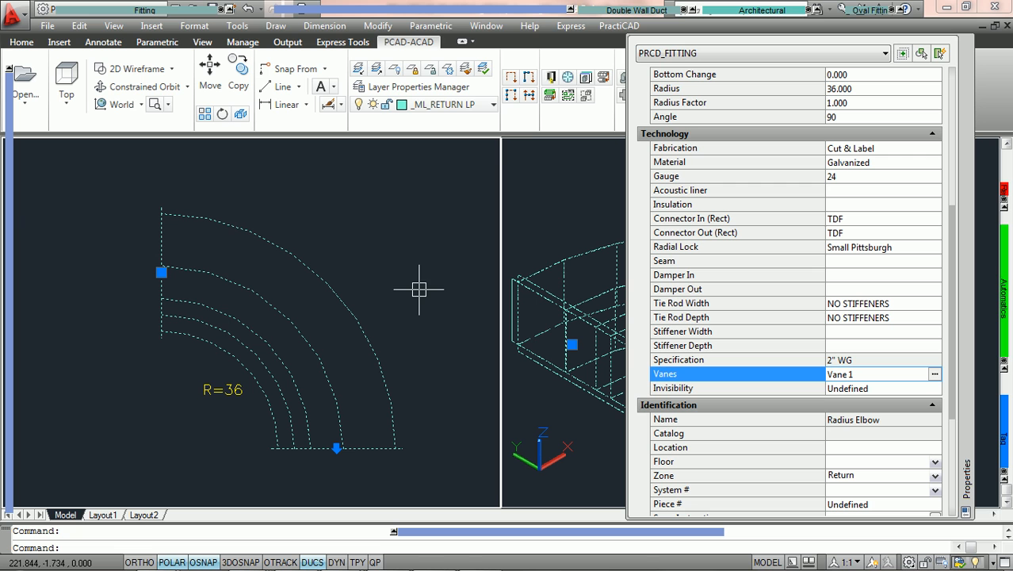
pyautogui.moveTo(420, 285)
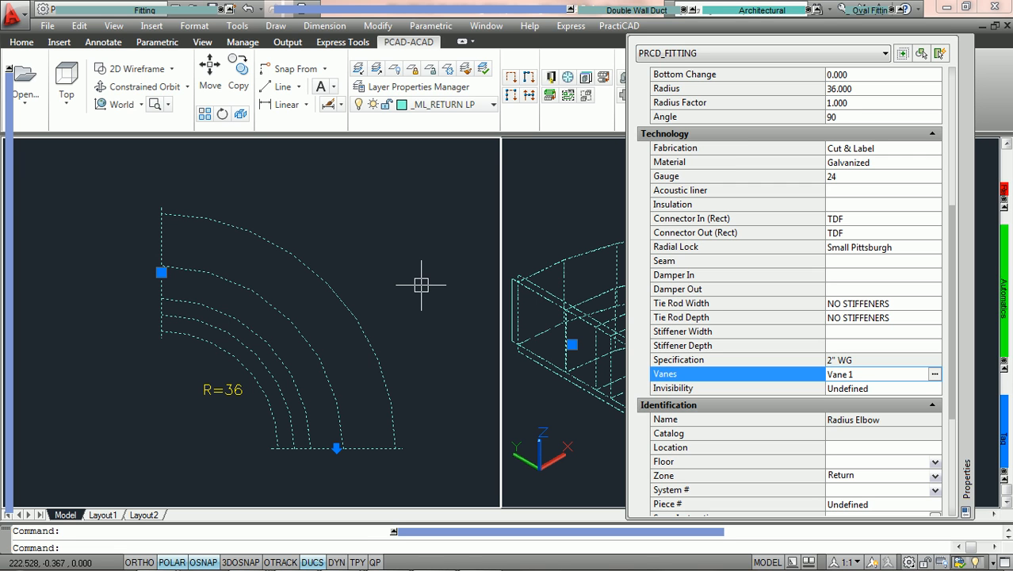
# - Deselect the radius elbow with Esc so its three vanes display normally
pyautogui.press('Escape')
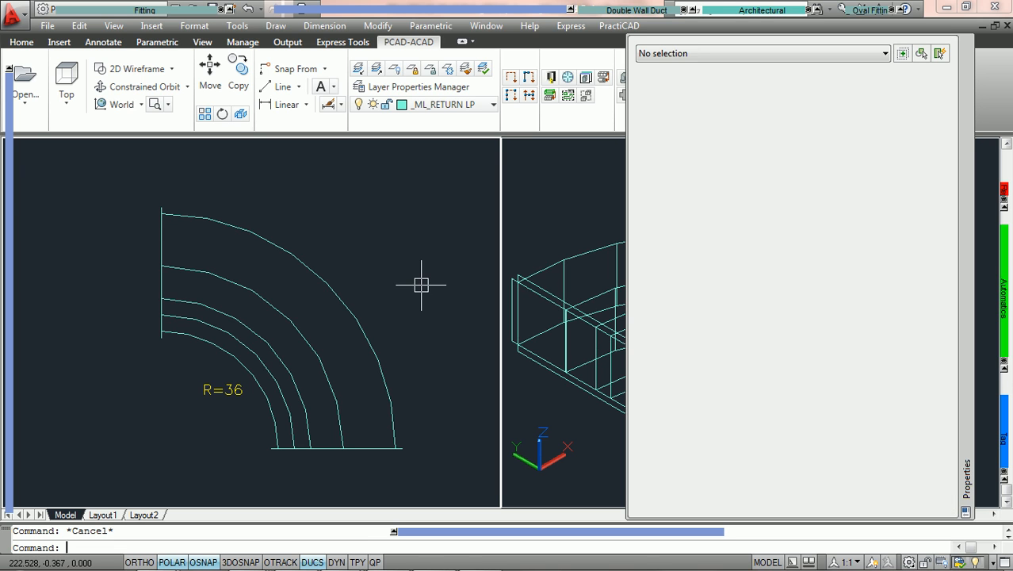